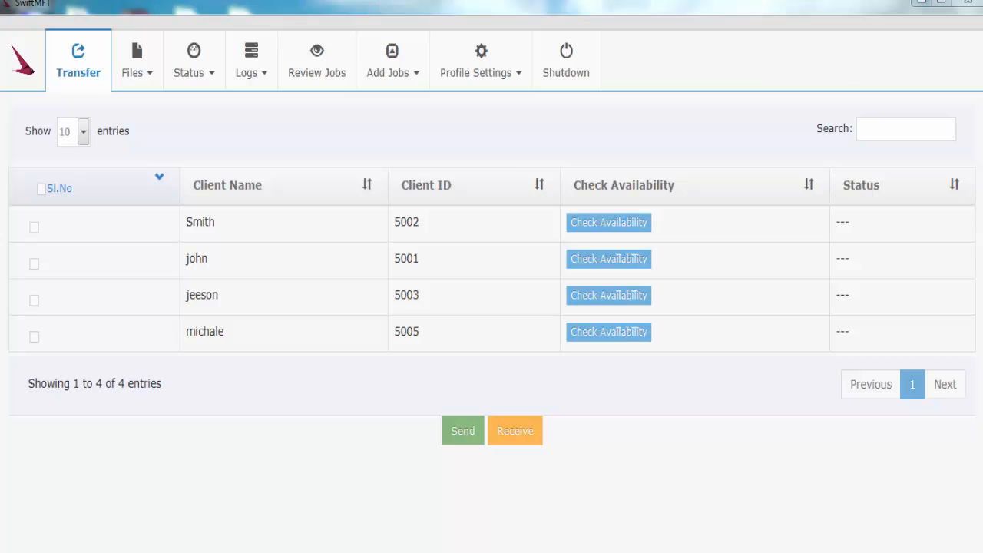
pyautogui.moveTo(529, 273)
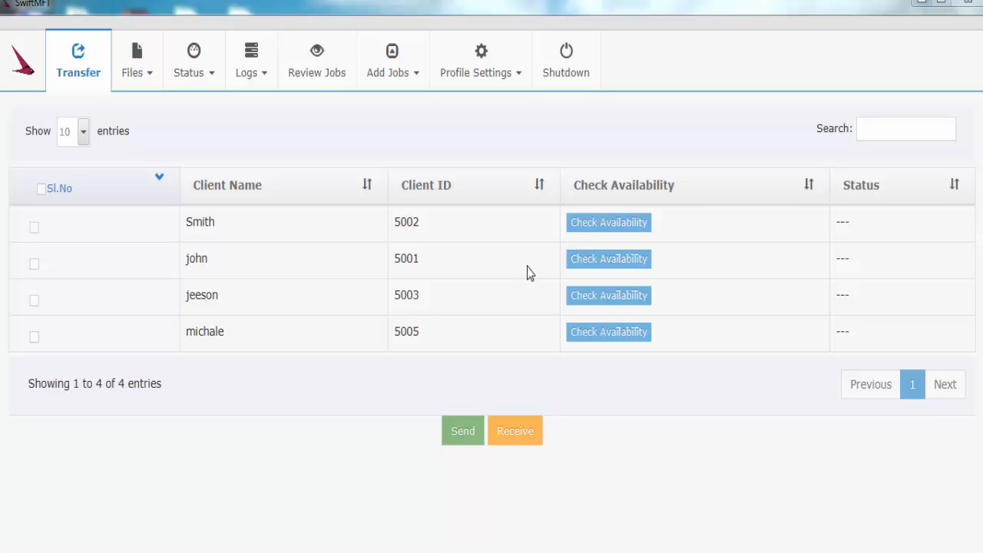
# - Check the availability of clients 5002, 5001 and 5003
pyautogui.click(607, 222)
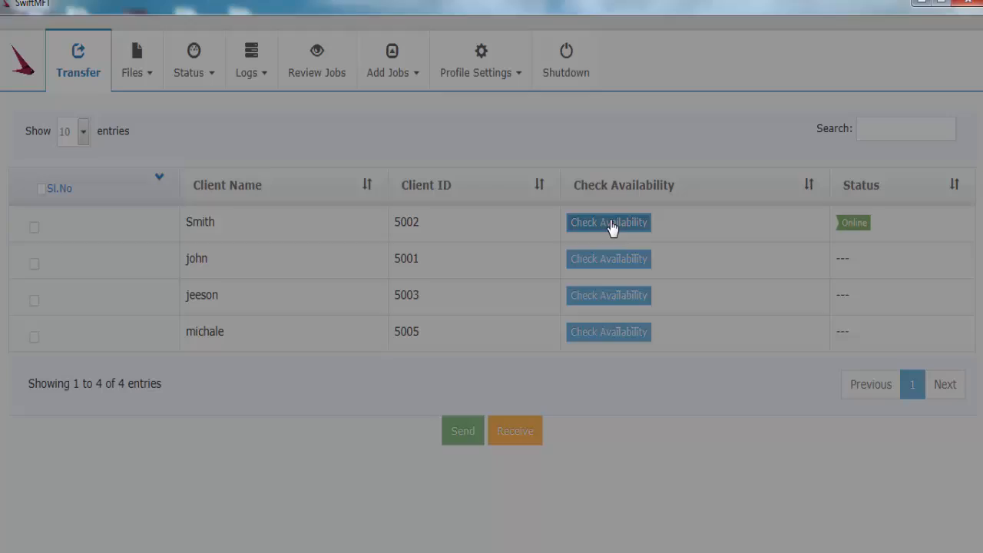
pyautogui.click(608, 259)
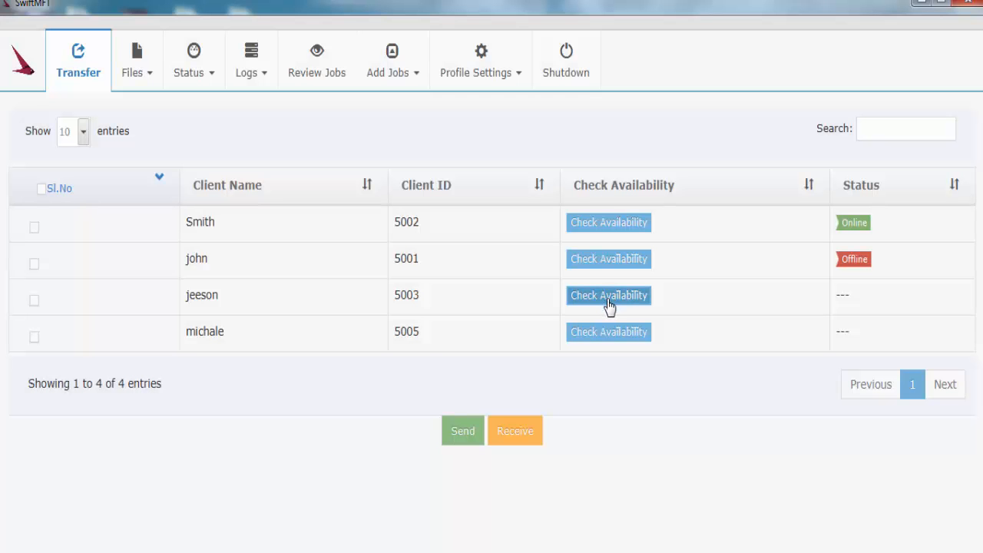
pyautogui.click(607, 295)
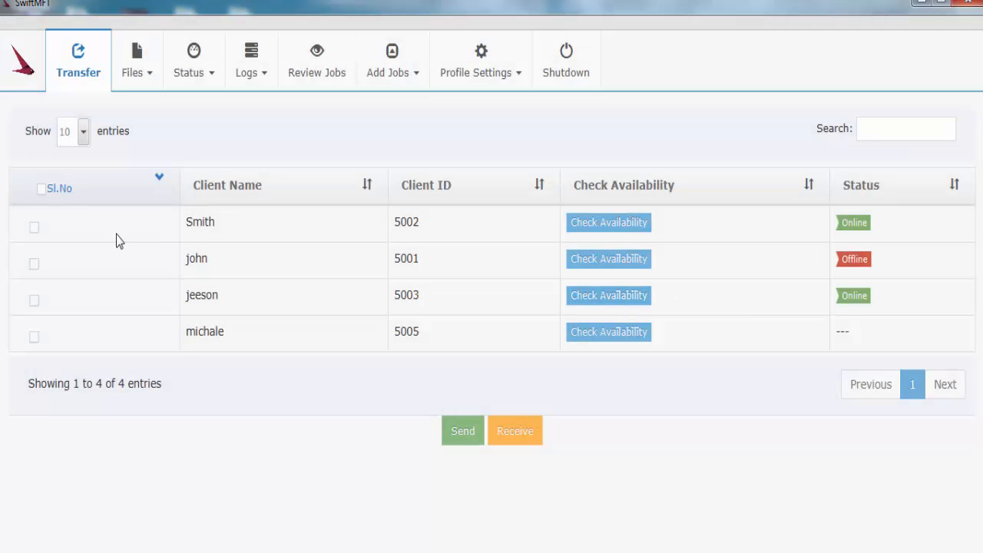
# - Select Smith and jeeson as receivers and attach report.pdf from Documents to the send job
pyautogui.click(34, 228)
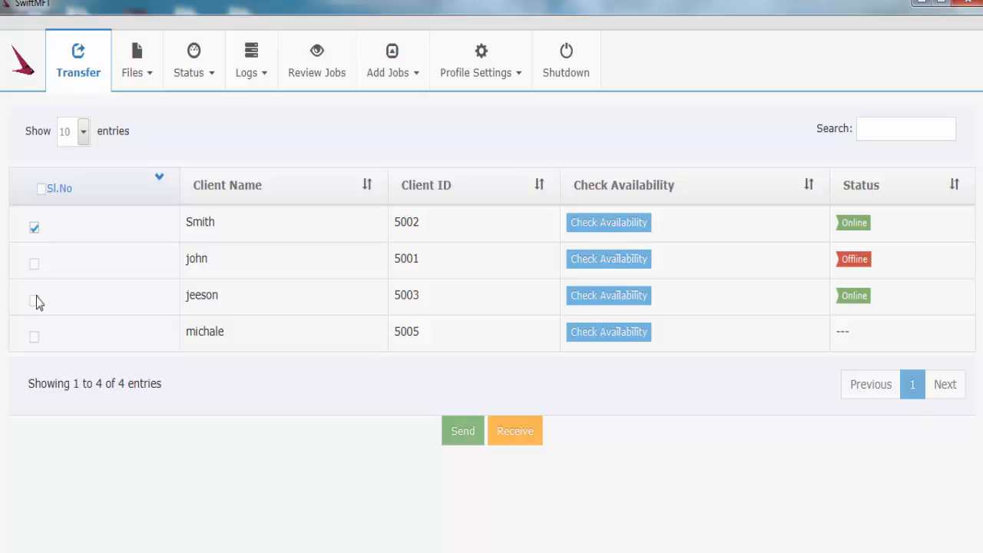
pyautogui.click(34, 301)
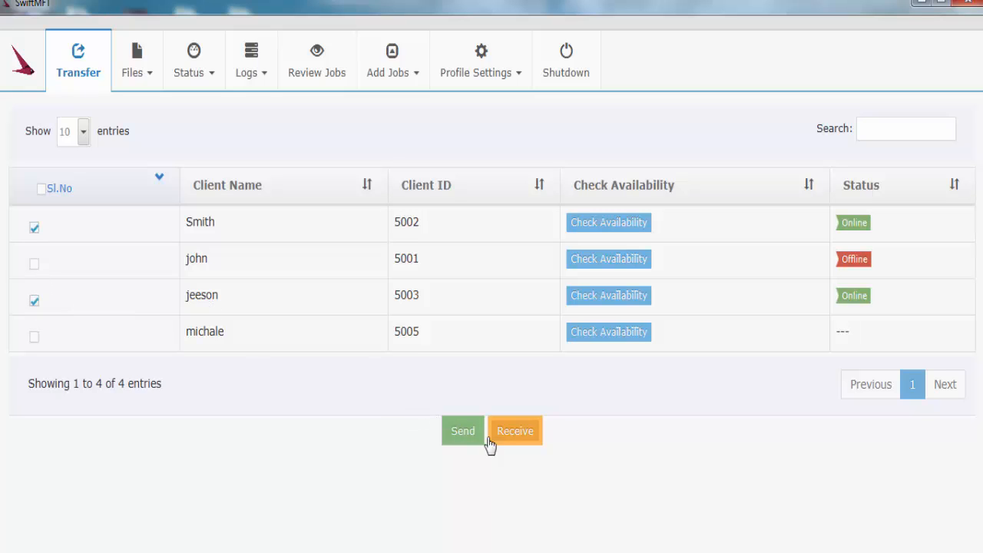
pyautogui.click(463, 430)
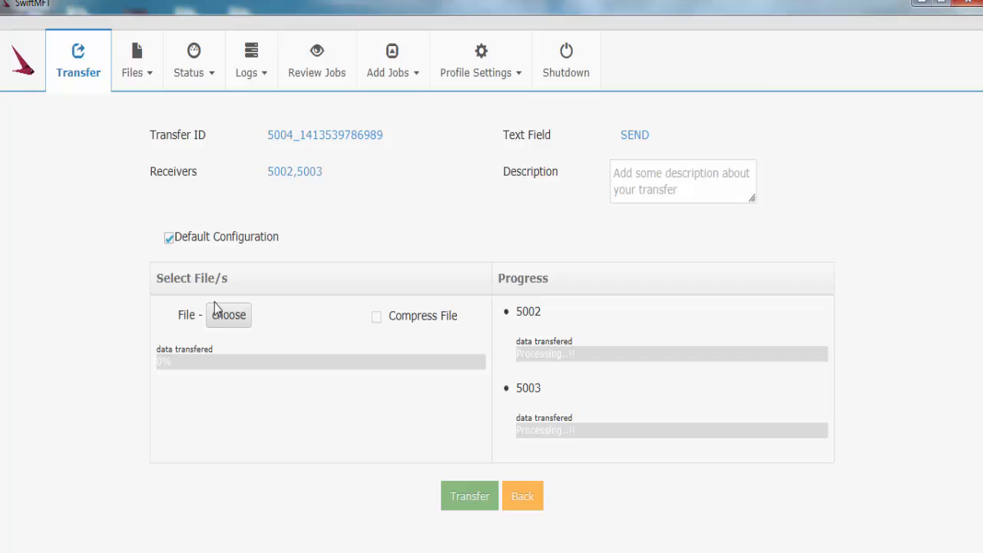
pyautogui.click(228, 315)
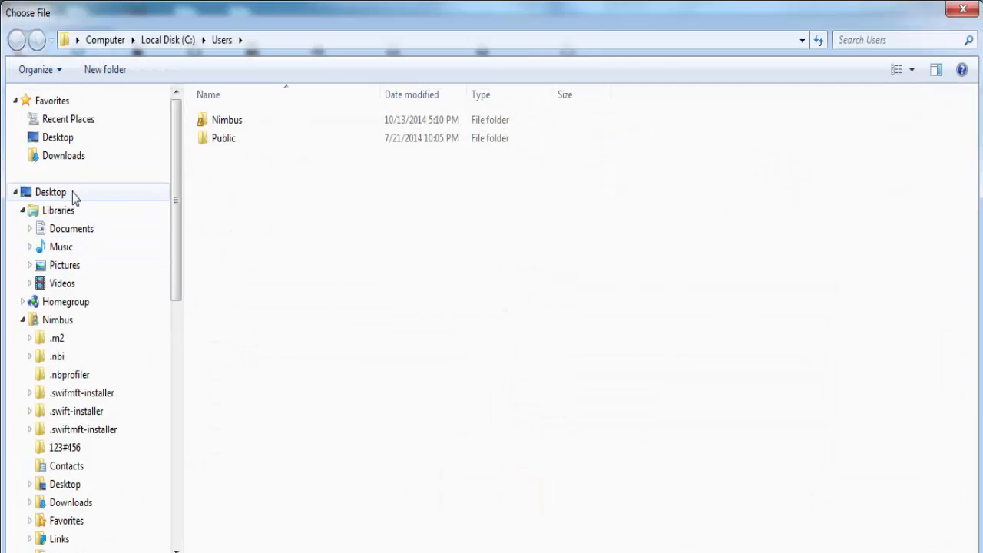
pyautogui.click(72, 228)
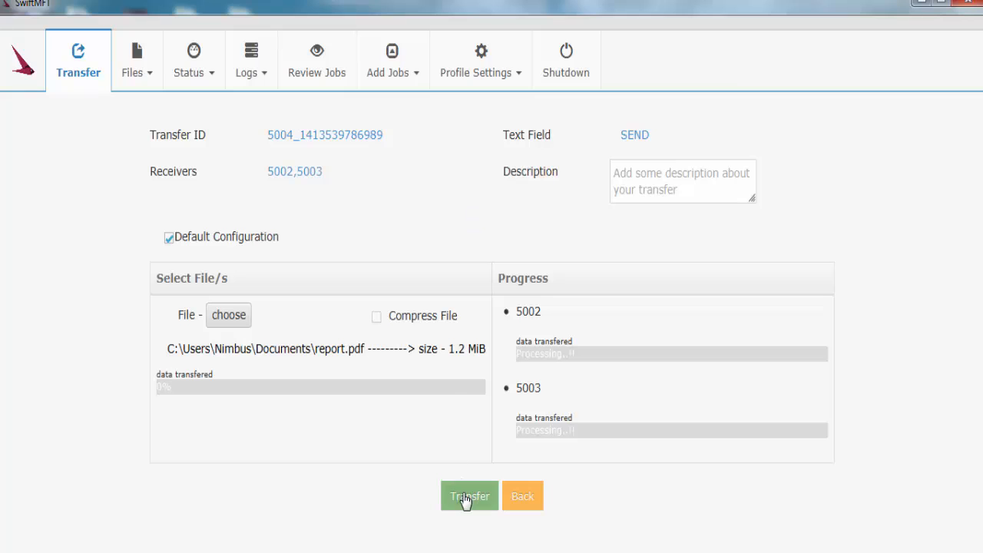
# - Start the report.pdf transfer to both receivers and bring up the Logs menu
pyautogui.click(469, 495)
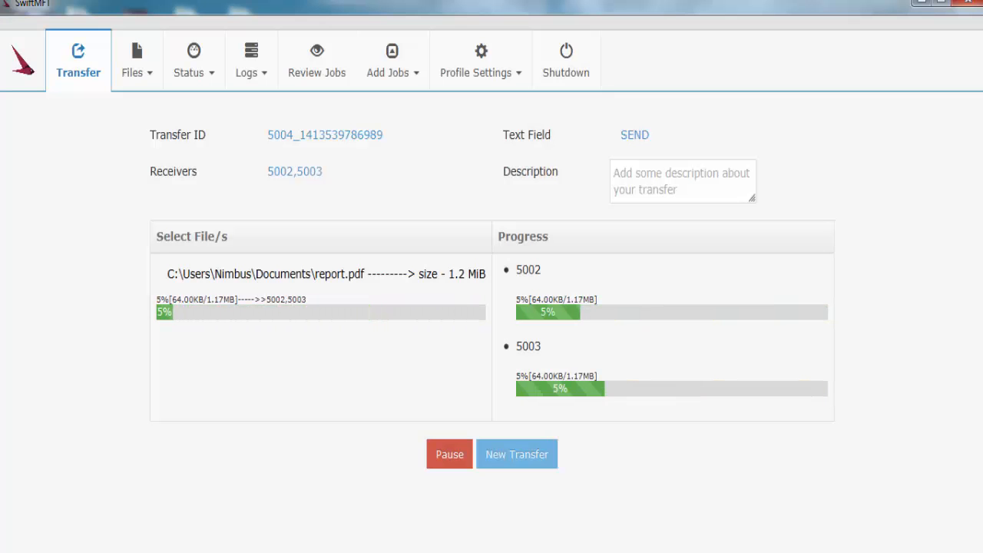
pyautogui.click(248, 61)
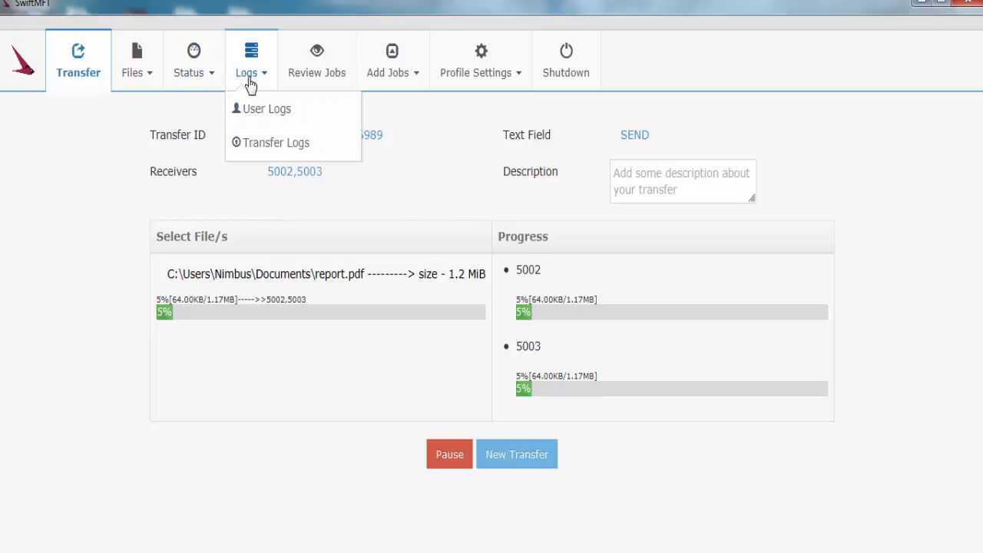
# - Review the Transfer Logs start entries for report.pdf, highlighting client 5002's receiving note, then show Sending Transfers status
pyautogui.click(276, 142)
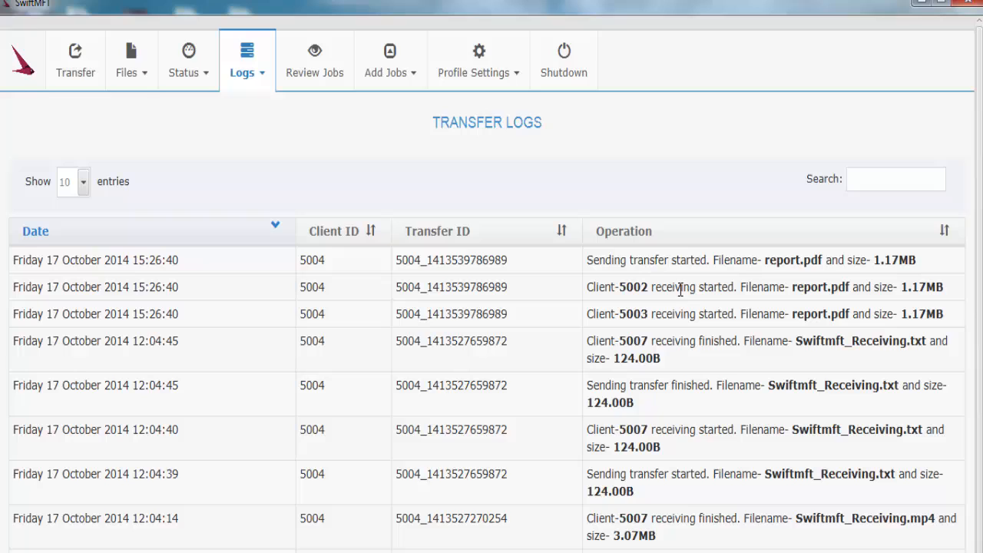
pyautogui.moveTo(735, 314)
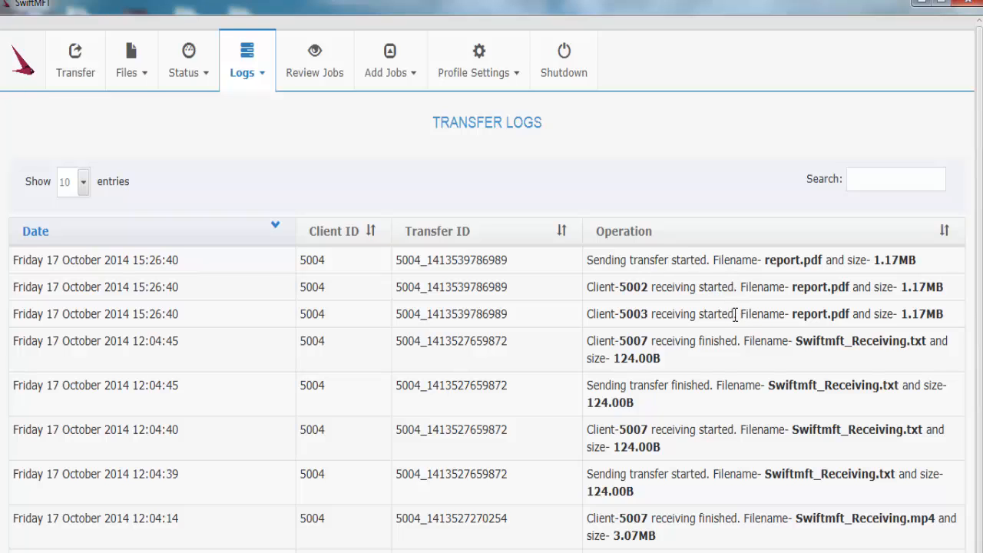
pyautogui.moveTo(607, 313); pyautogui.dragTo(733, 313)
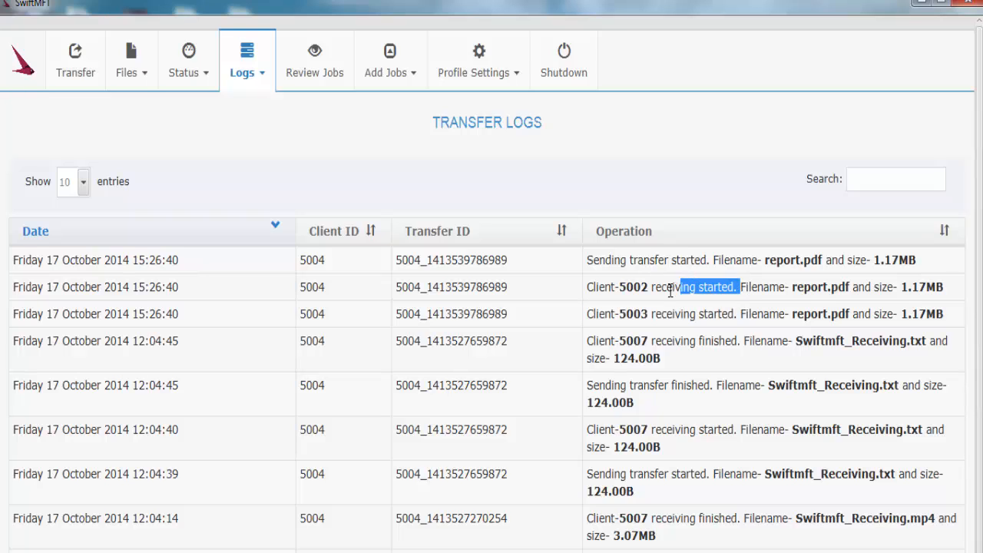
pyautogui.doubleClick(661, 287)
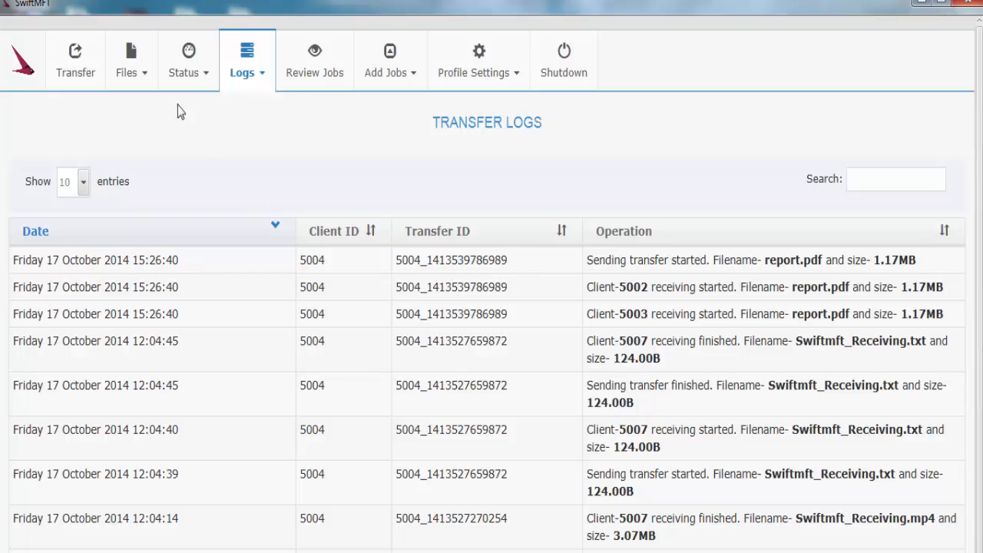
pyautogui.click(188, 60)
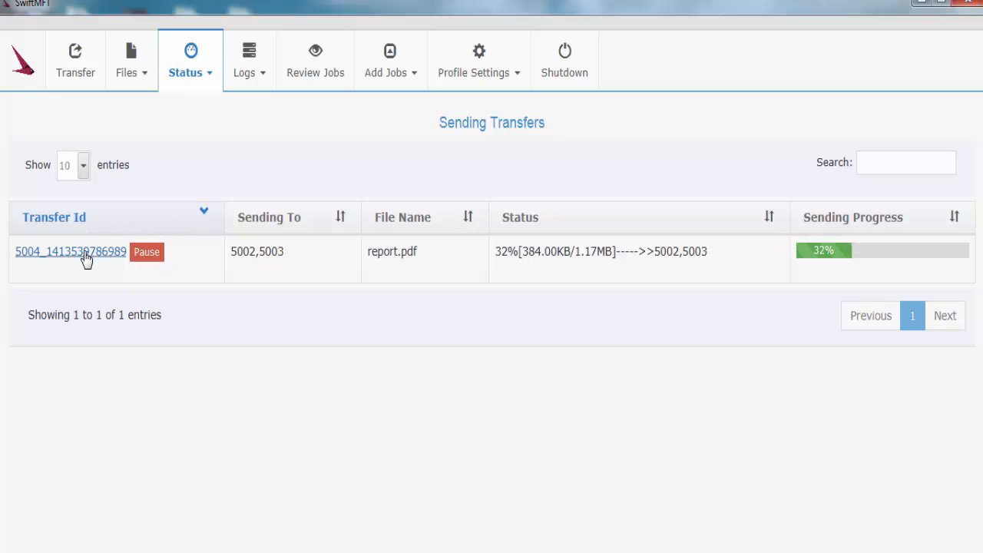
# - Inspect the report.pdf transfer's Receiver Status and per-receiver progress, then dismiss it
pyautogui.click(70, 251)
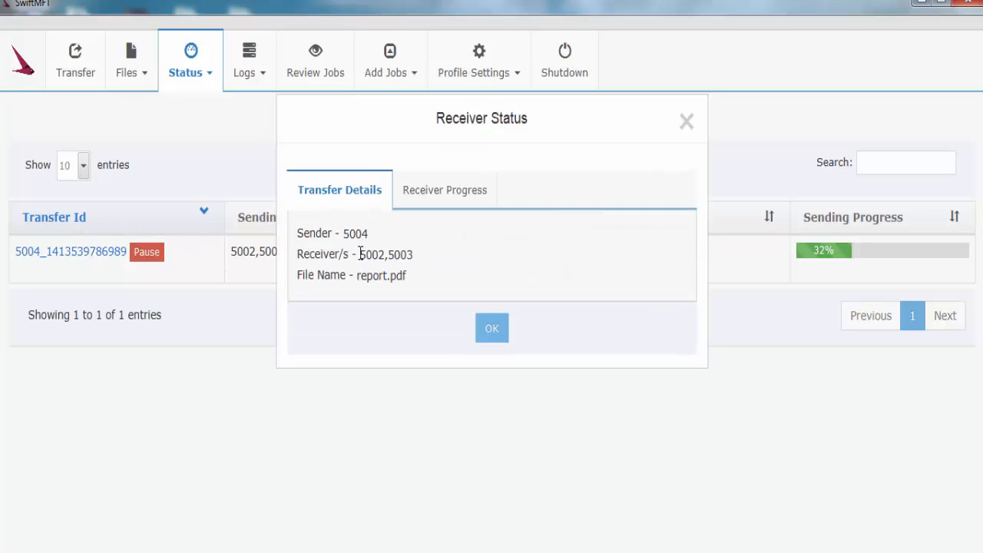
pyautogui.doubleClick(387, 254)
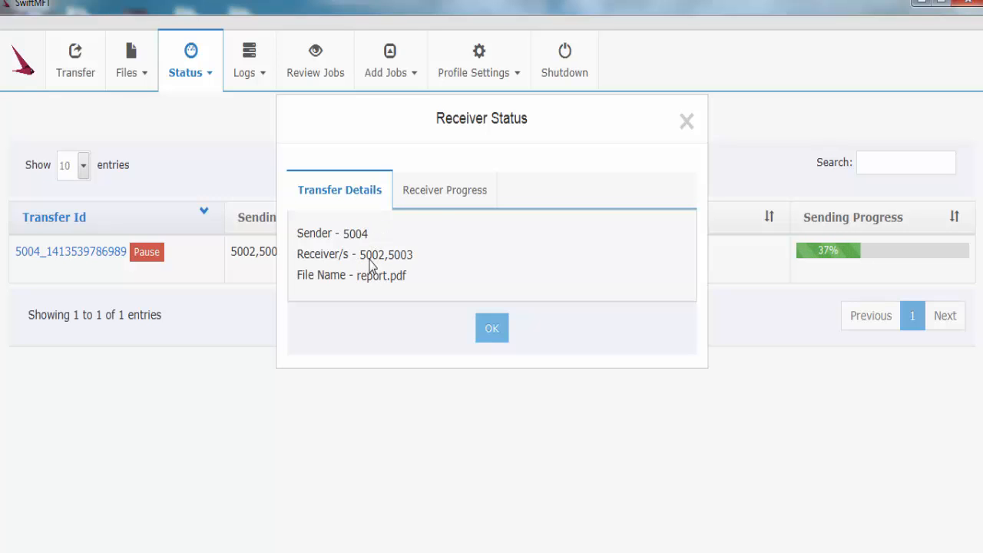
pyautogui.click(445, 189)
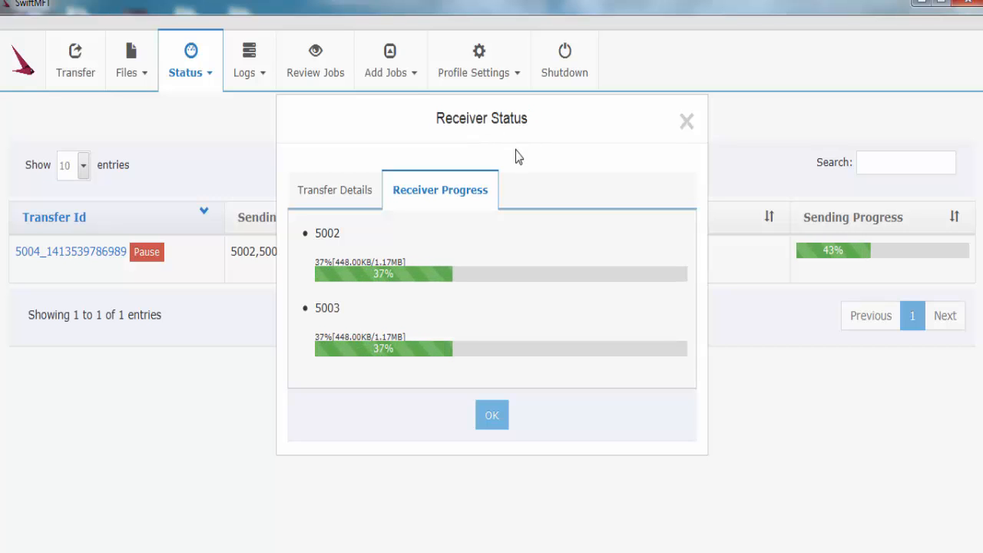
pyautogui.moveTo(491, 415)
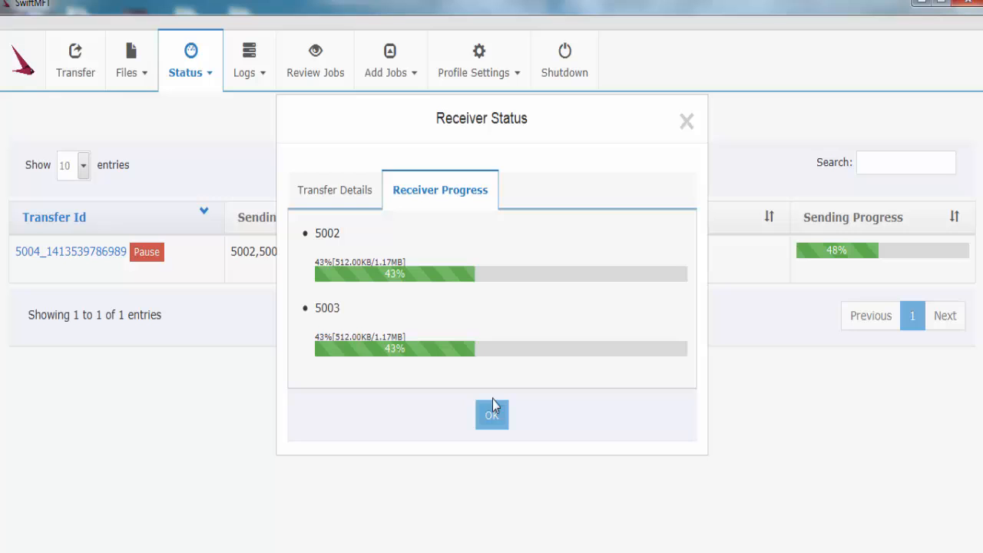
pyautogui.click(492, 414)
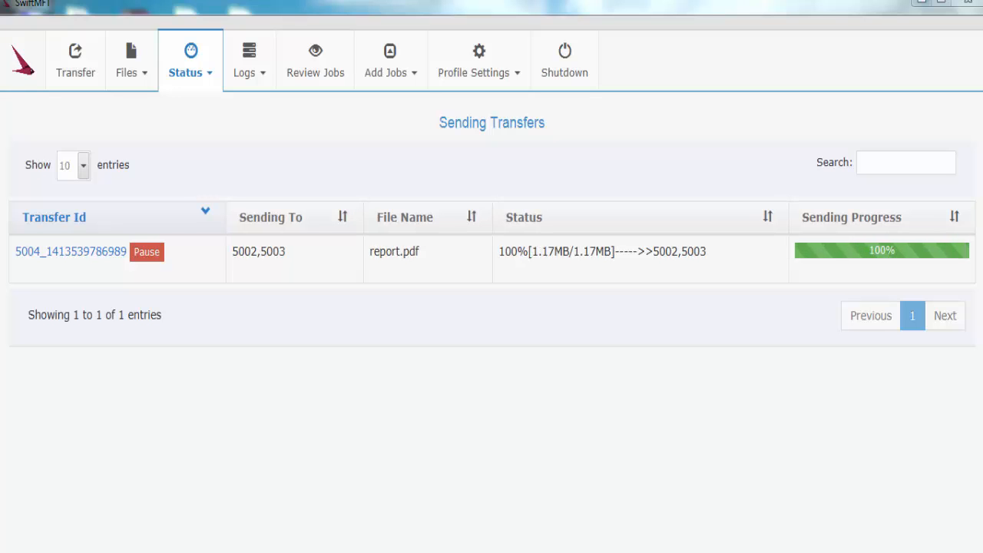
# - Reopen the finished transfer to confirm 100% successful receipt at clients 5002 and 5003
pyautogui.click(71, 251)
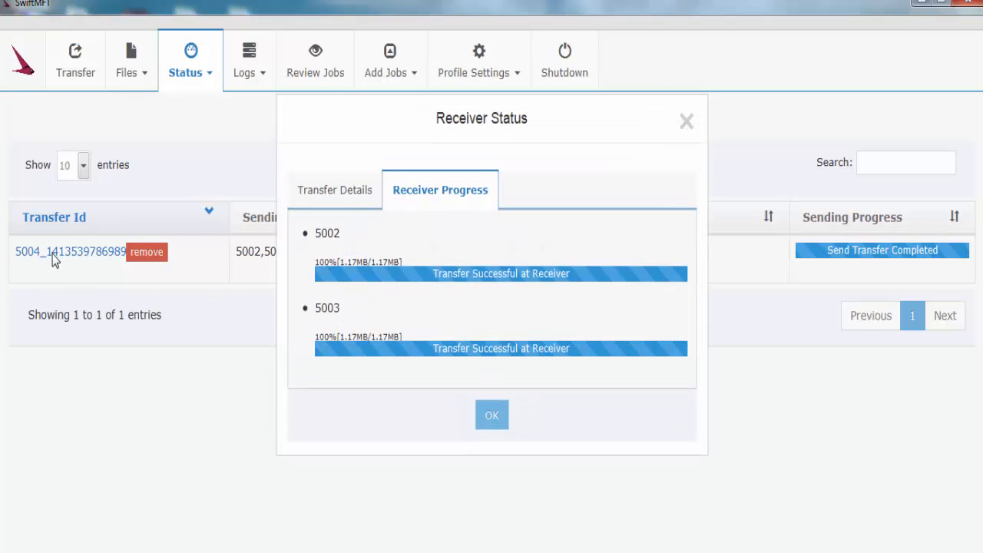
pyautogui.moveTo(424, 273)
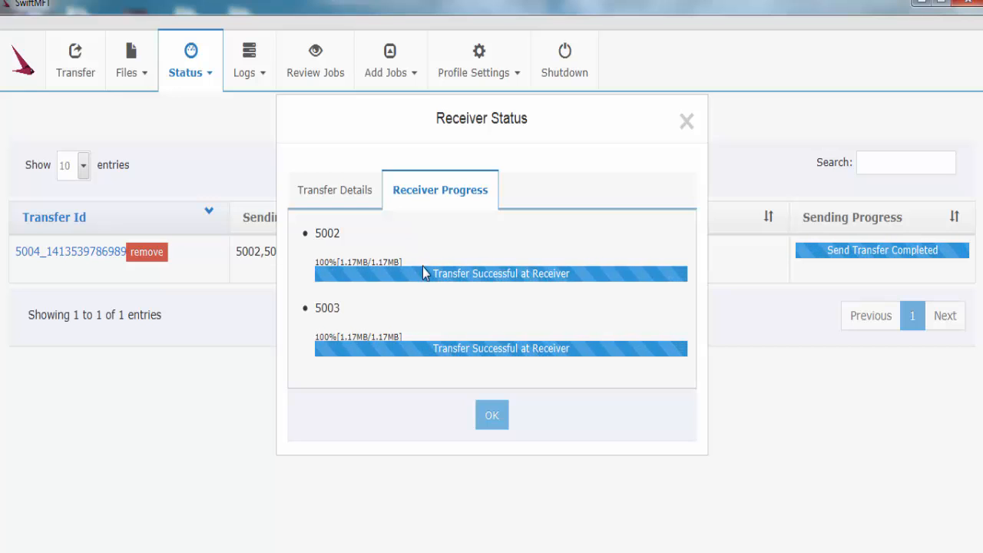
pyautogui.click(244, 61)
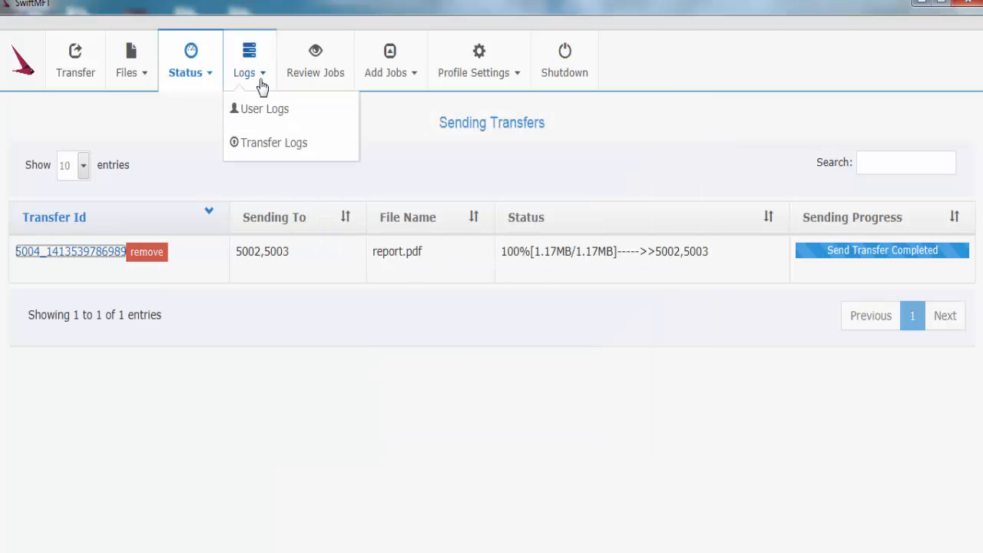
# - Show the Transfer Logs and highlight the receiving finished entry for client 5002
pyautogui.click(274, 143)
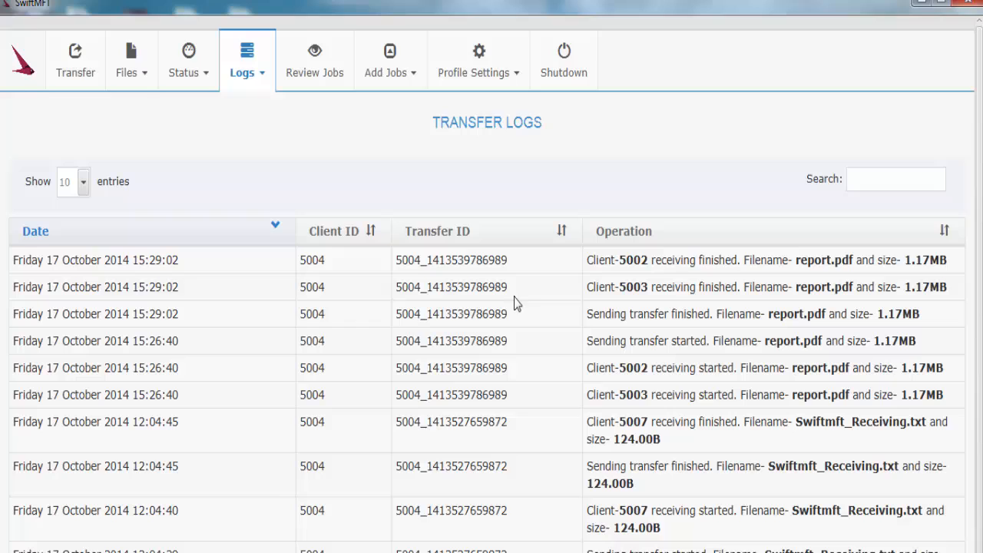
pyautogui.doubleClick(723, 287)
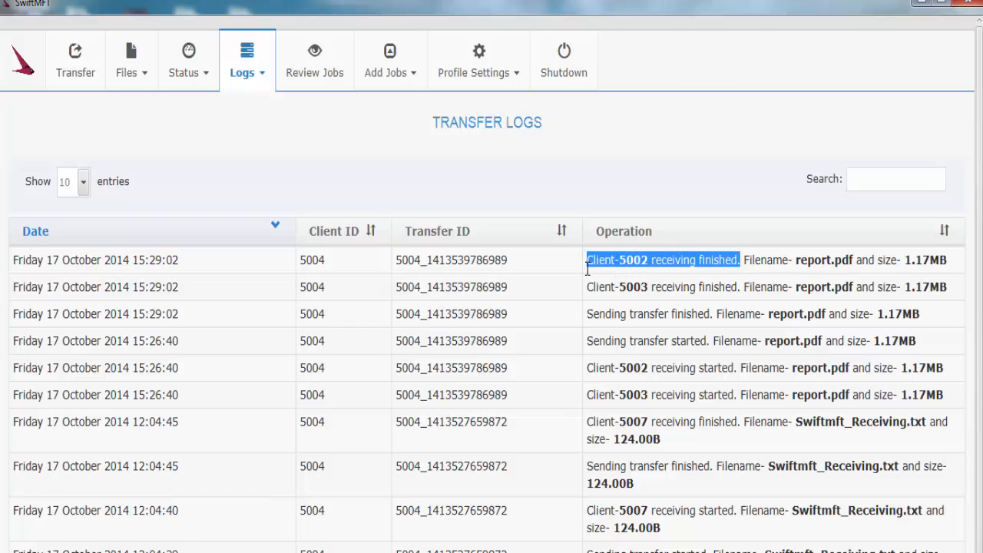
pyautogui.moveTo(712, 312)
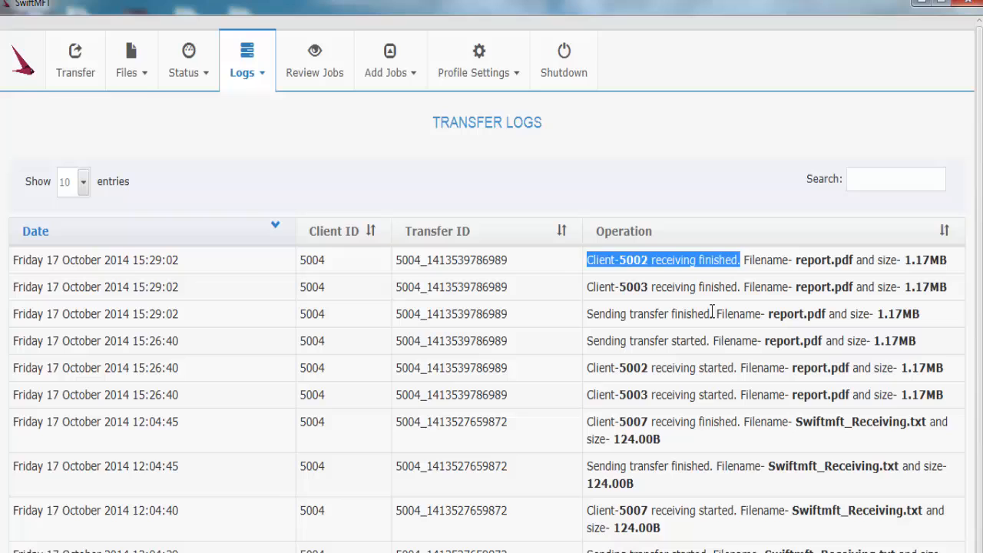